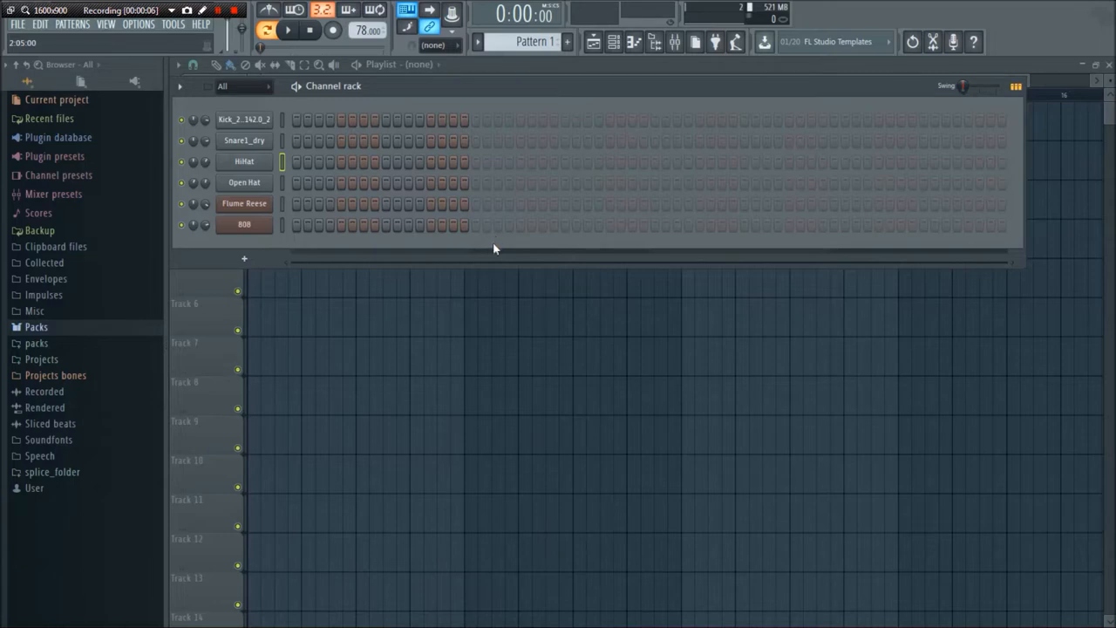
mouse_move(475, 259)
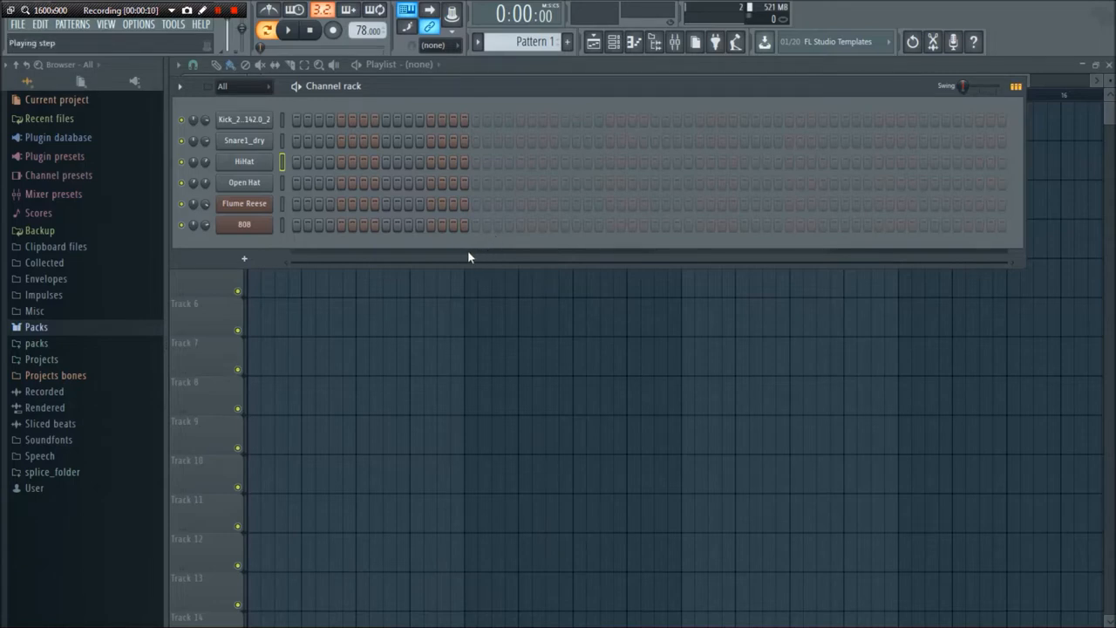
- Review the kick, snare, Open Hat and 808 channel settings
left_click(245, 120)
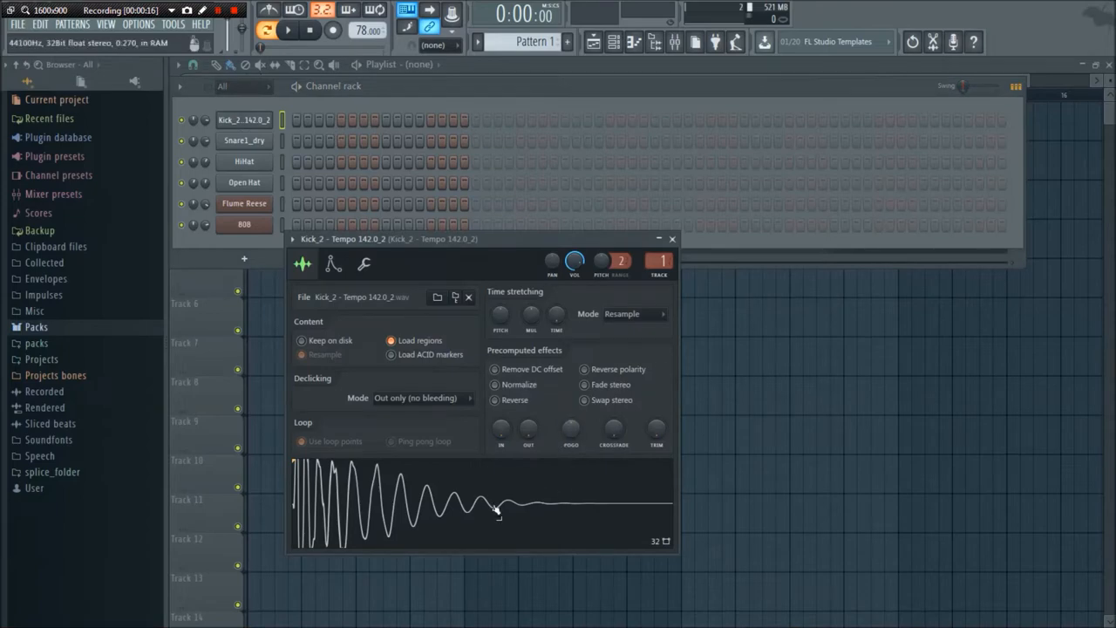
left_click(671, 238)
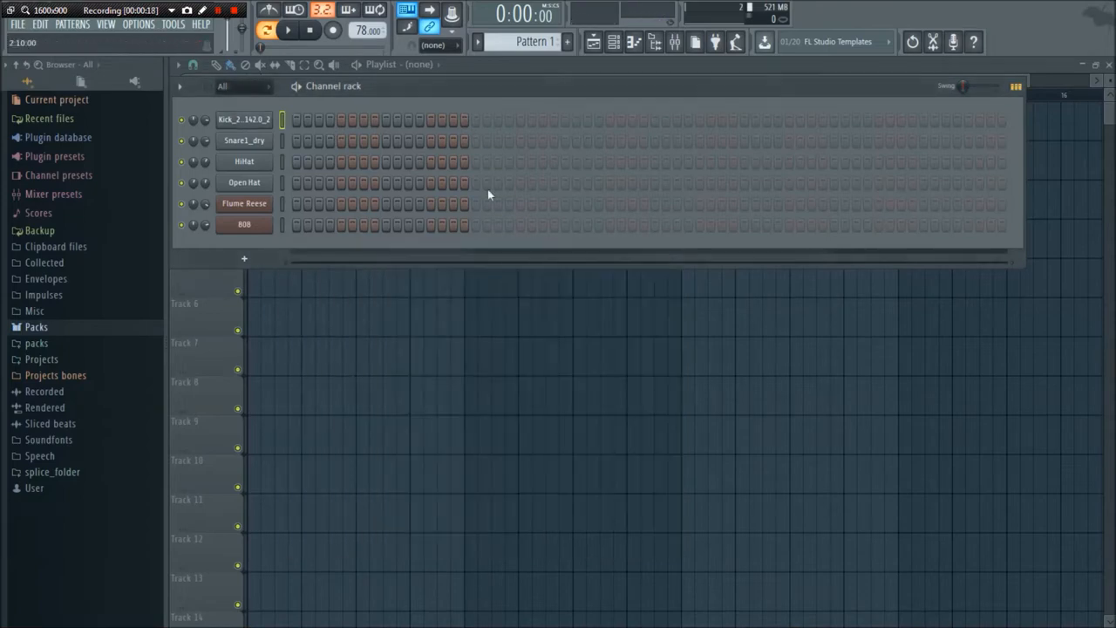
left_click(244, 140)
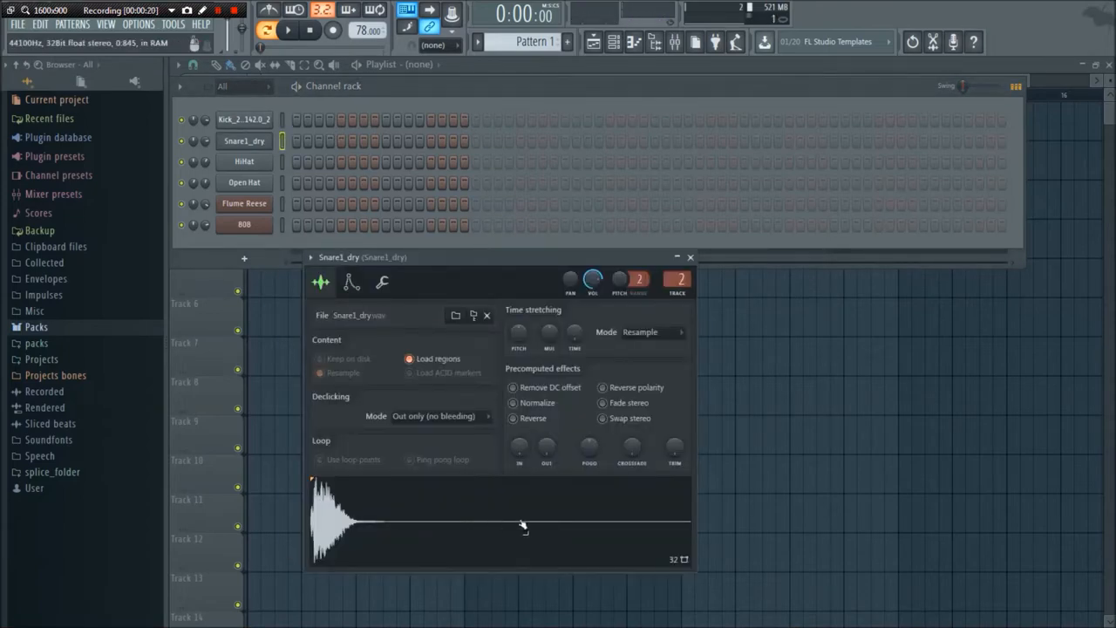
left_click(687, 255)
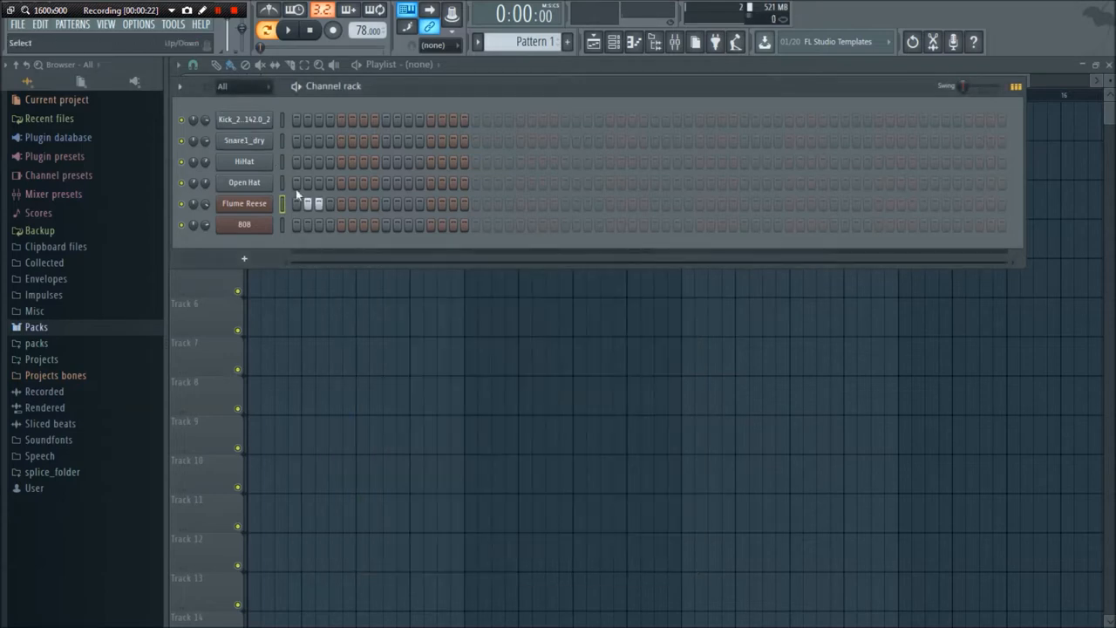
left_click(244, 161)
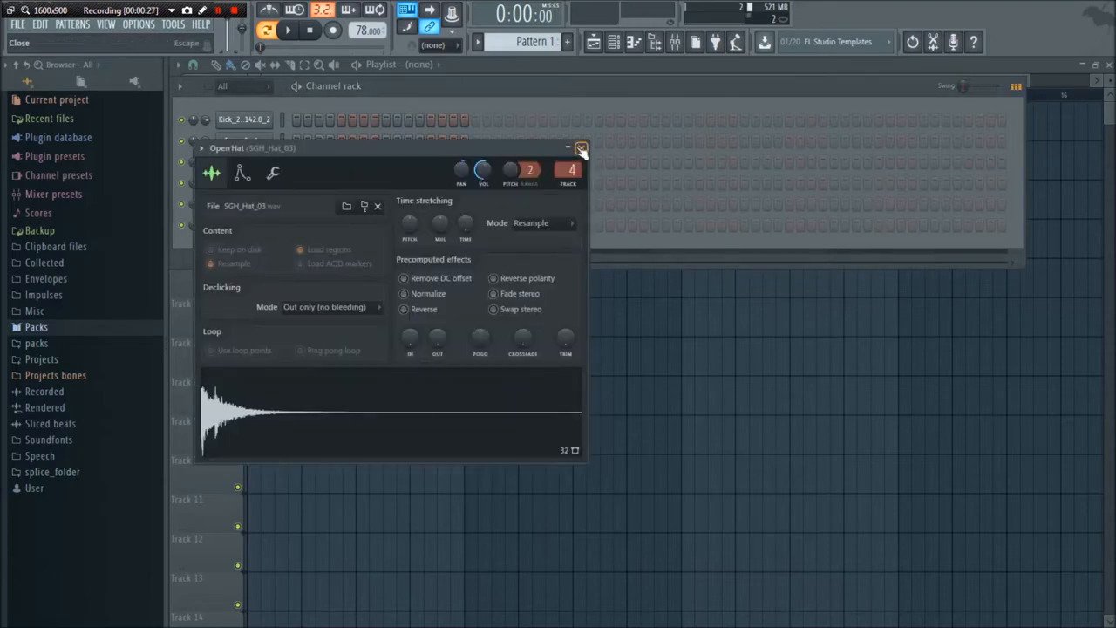
left_click(588, 147)
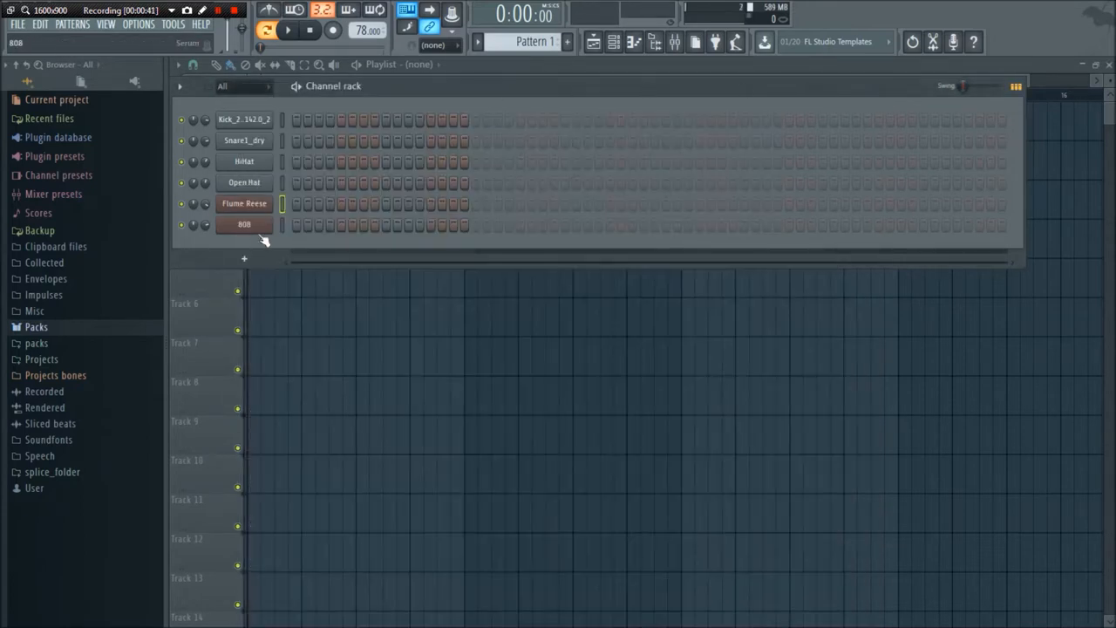
double_click(244, 224)
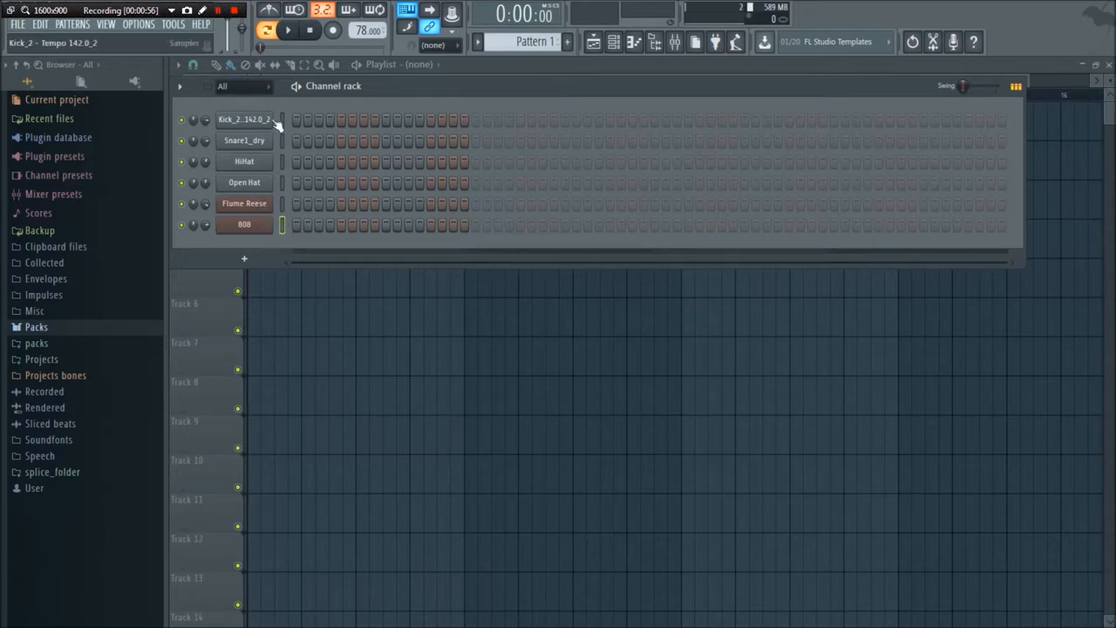
left_click(368, 30)
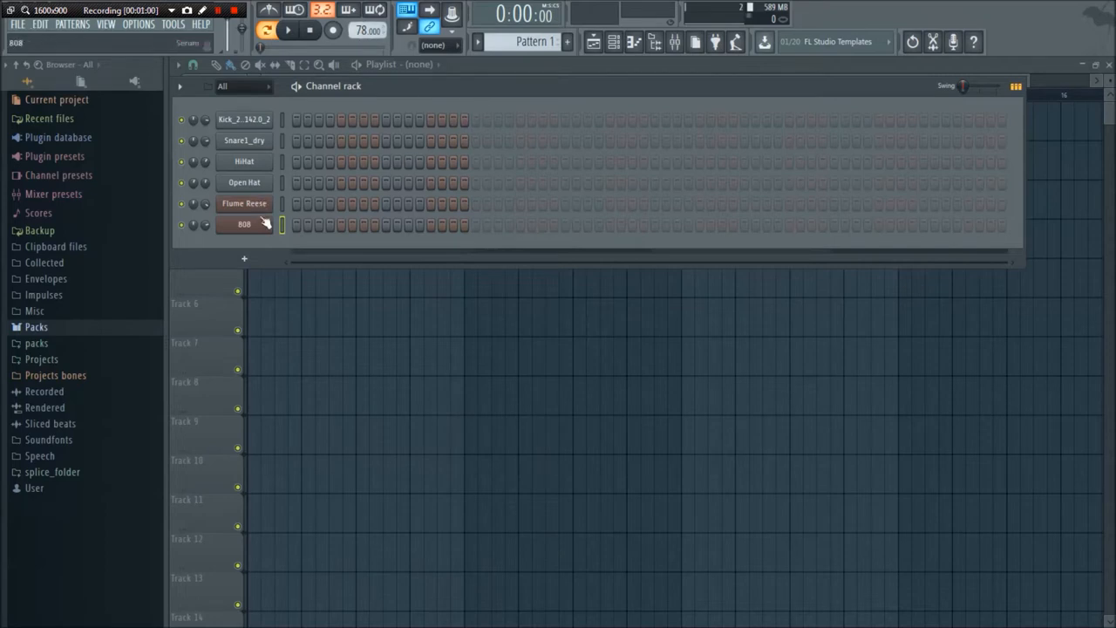
- In the Flume Reese piano roll, draw and resize the F#4 bass notes and add more
right_click(245, 203)
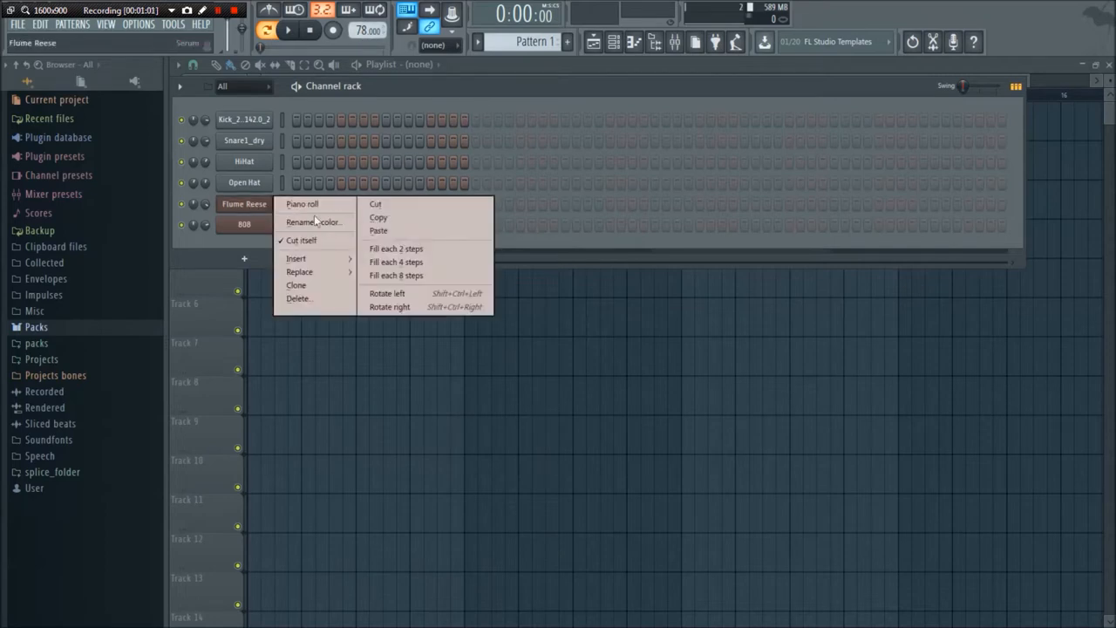
left_click(302, 203)
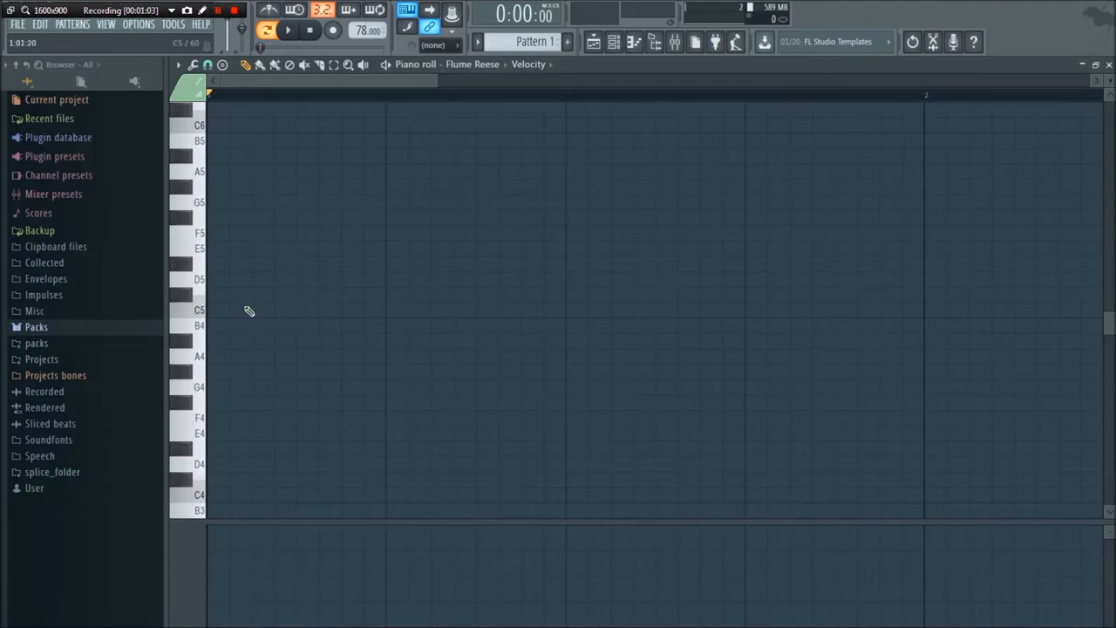
scroll("down", 3)
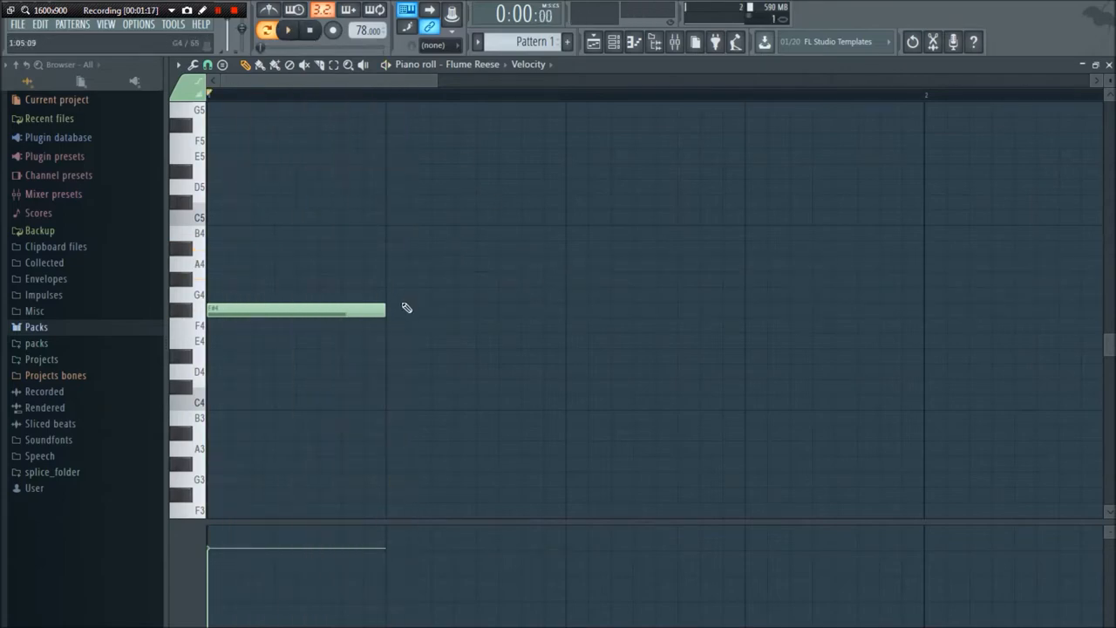
left_click_drag(384, 310, 565, 310)
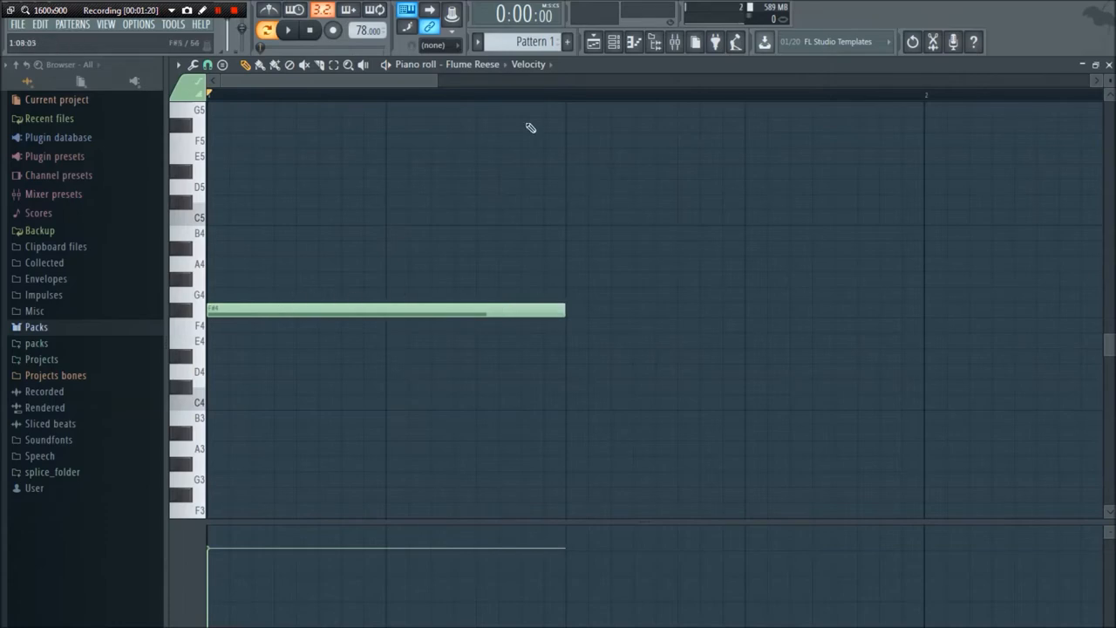
left_click_drag(564, 309, 394, 309)
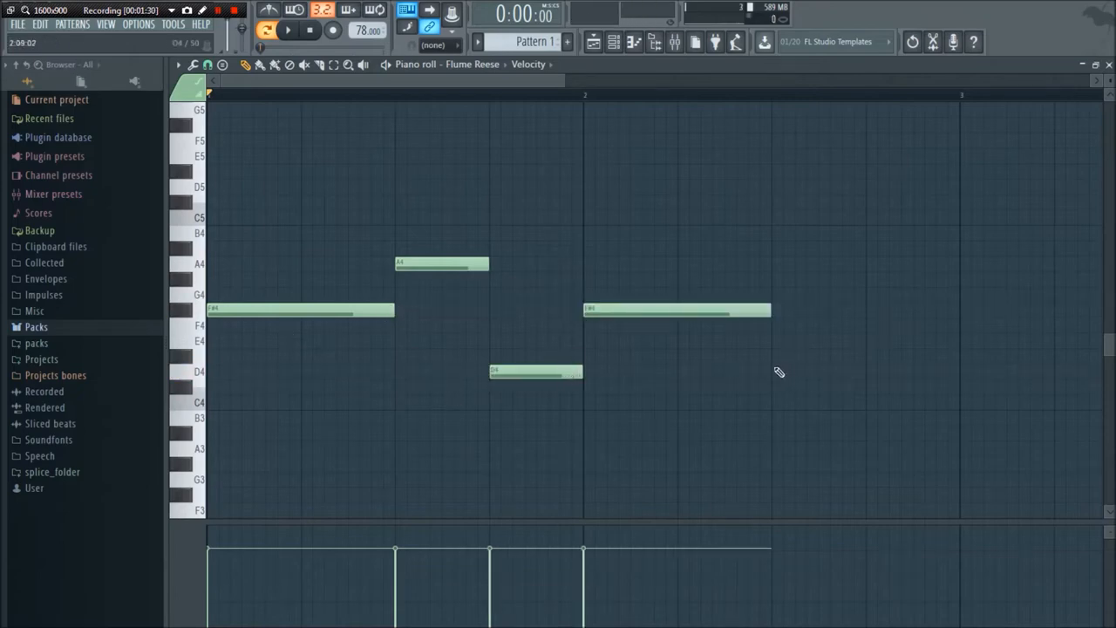
left_click(794, 372)
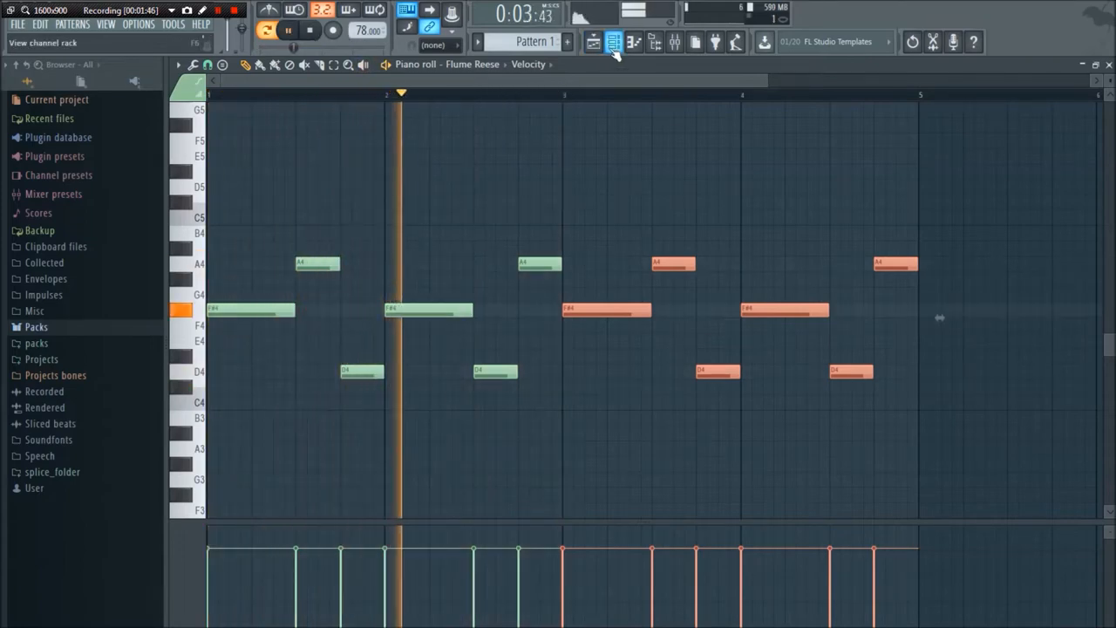
- Bring the channel rack's step sequencer back into view
left_click(611, 42)
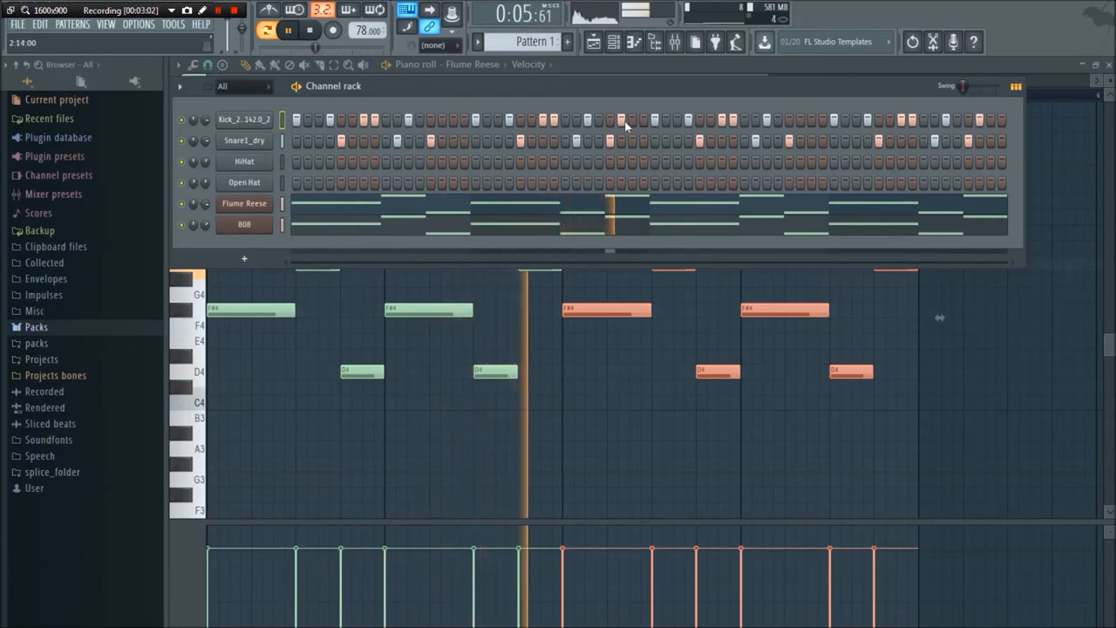
- Stop and replay the pattern, then bring up the HiHat row's fill options
left_click(310, 30)
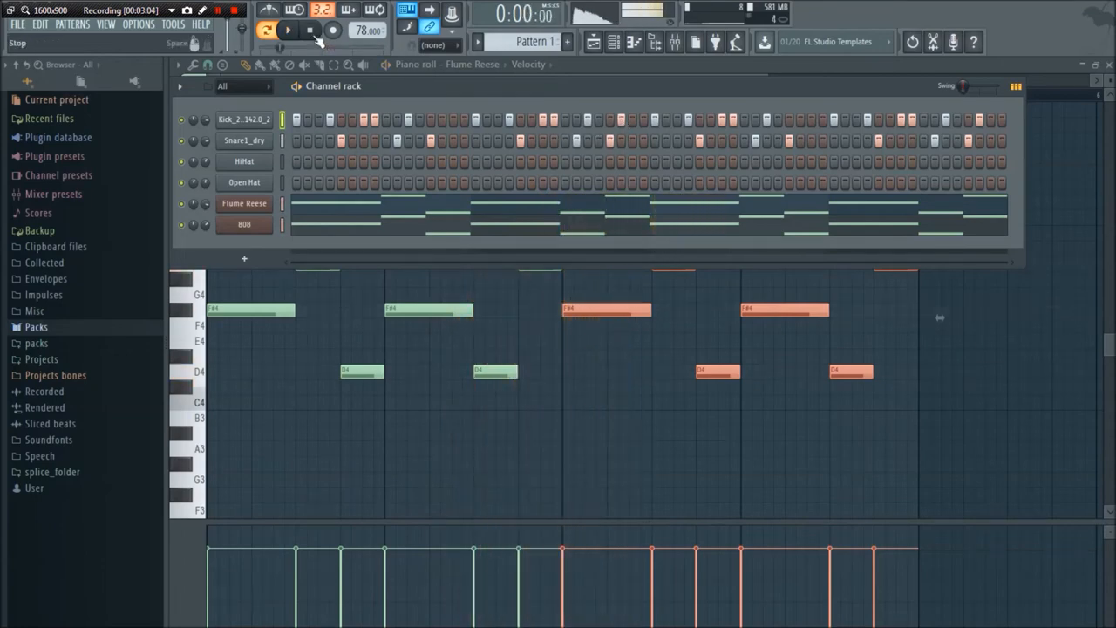
left_click(244, 183)
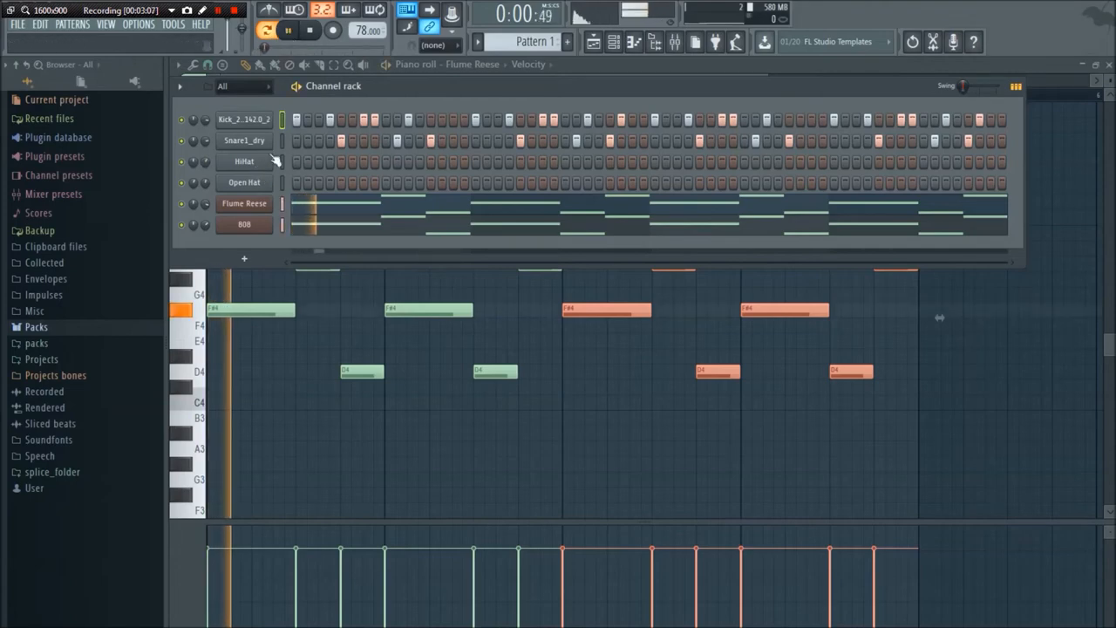
right_click(244, 161)
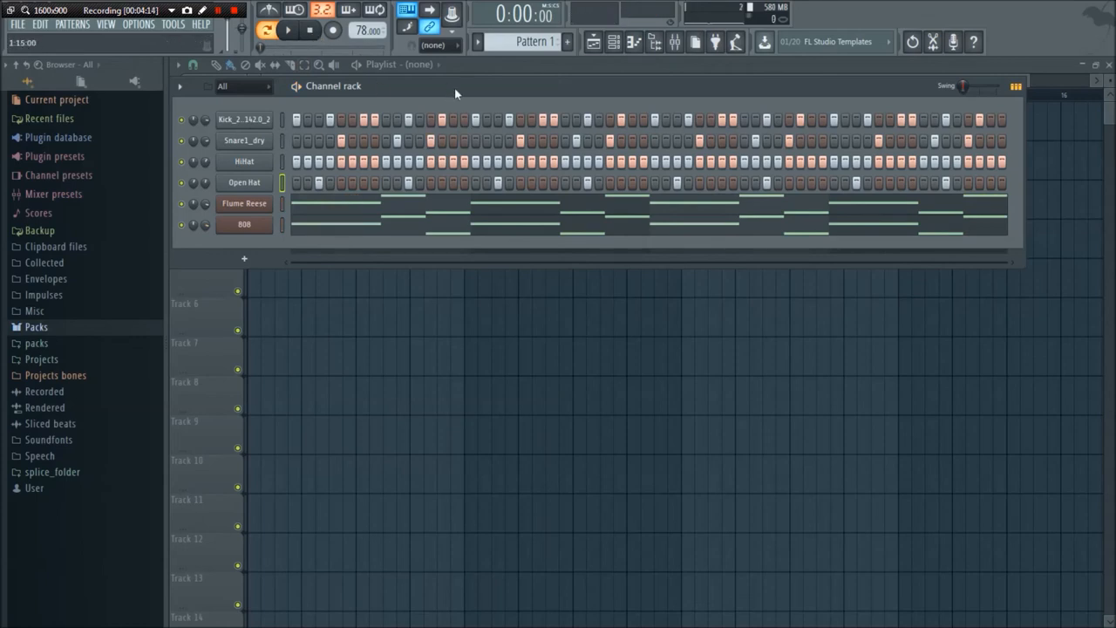
mouse_move(410, 98)
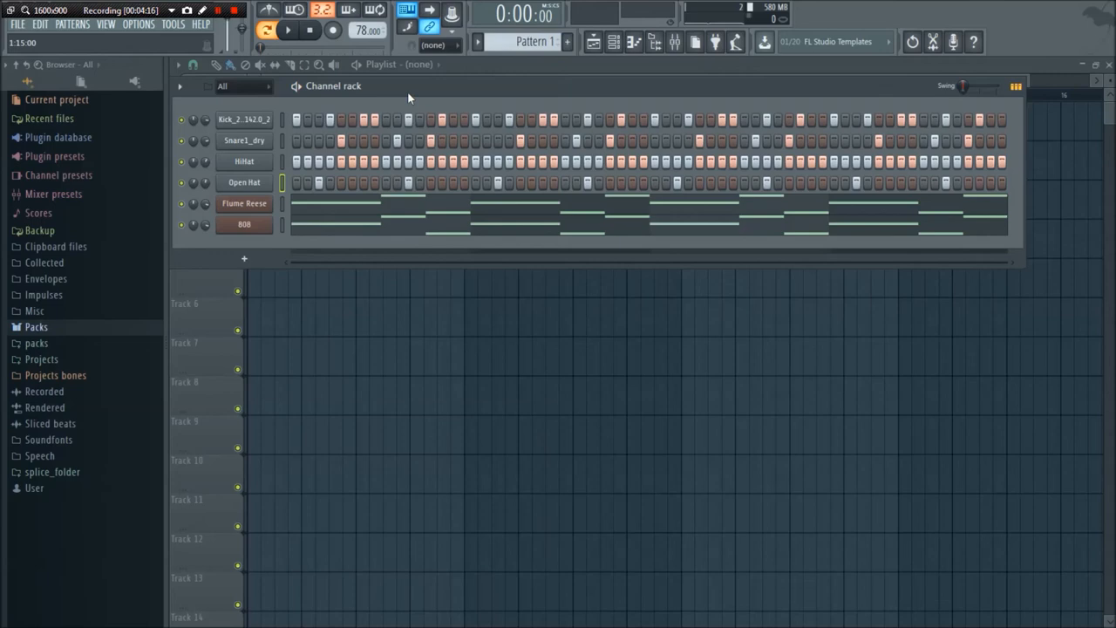
left_click(244, 203)
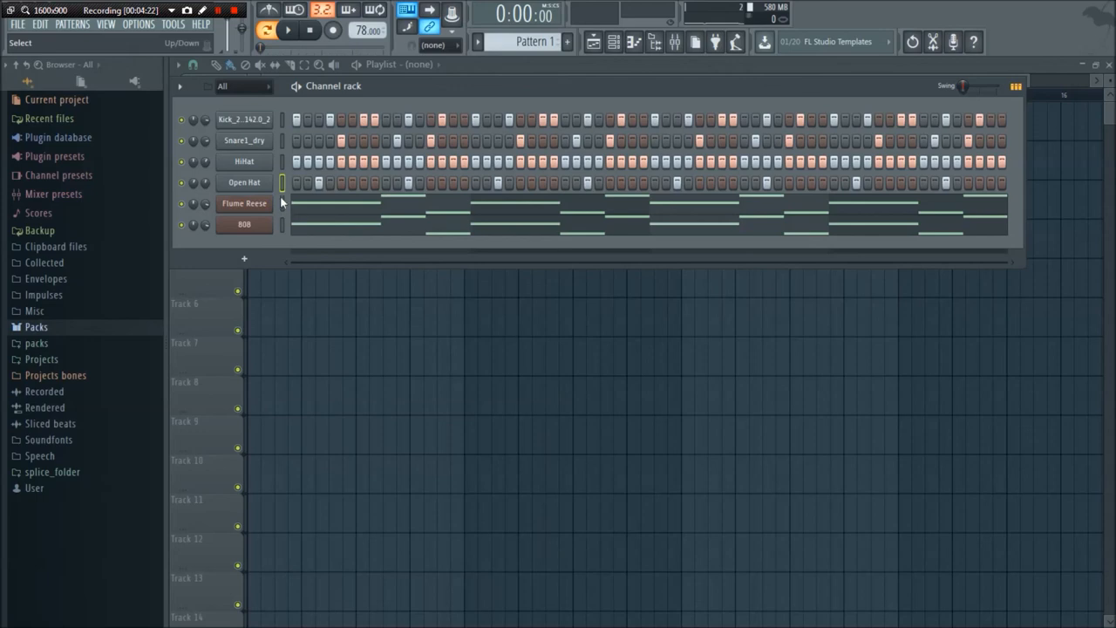
mouse_move(289, 213)
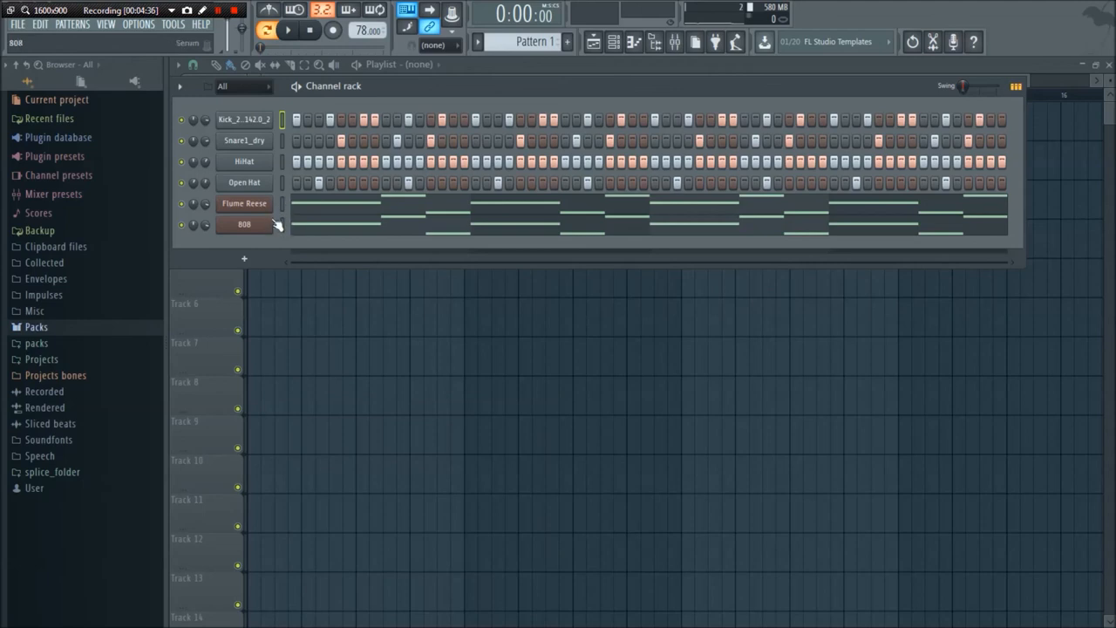
left_click(244, 203)
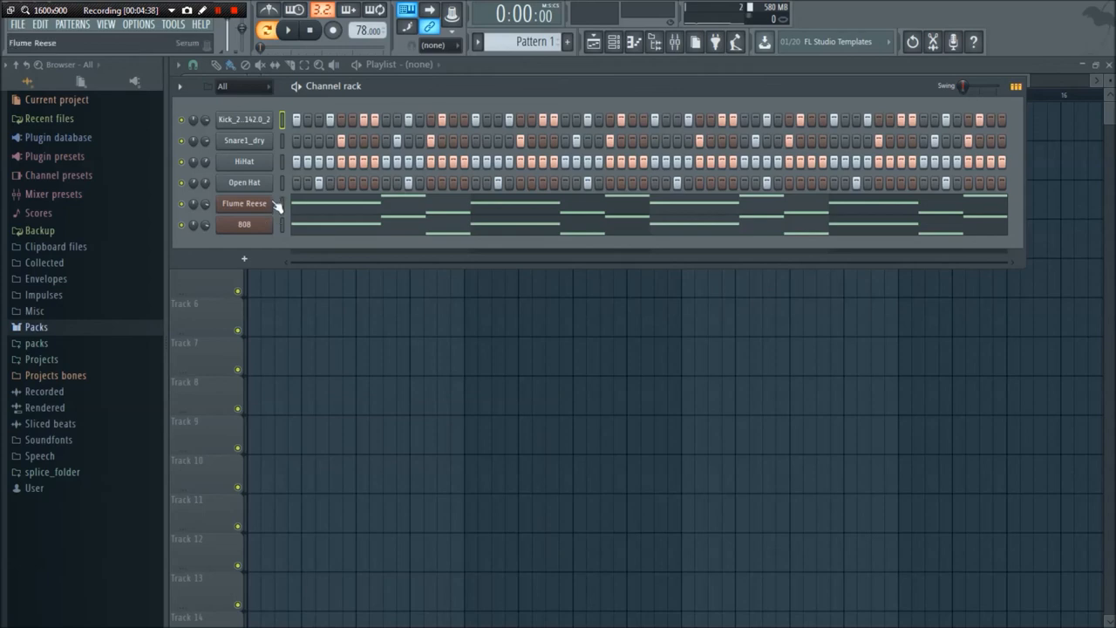